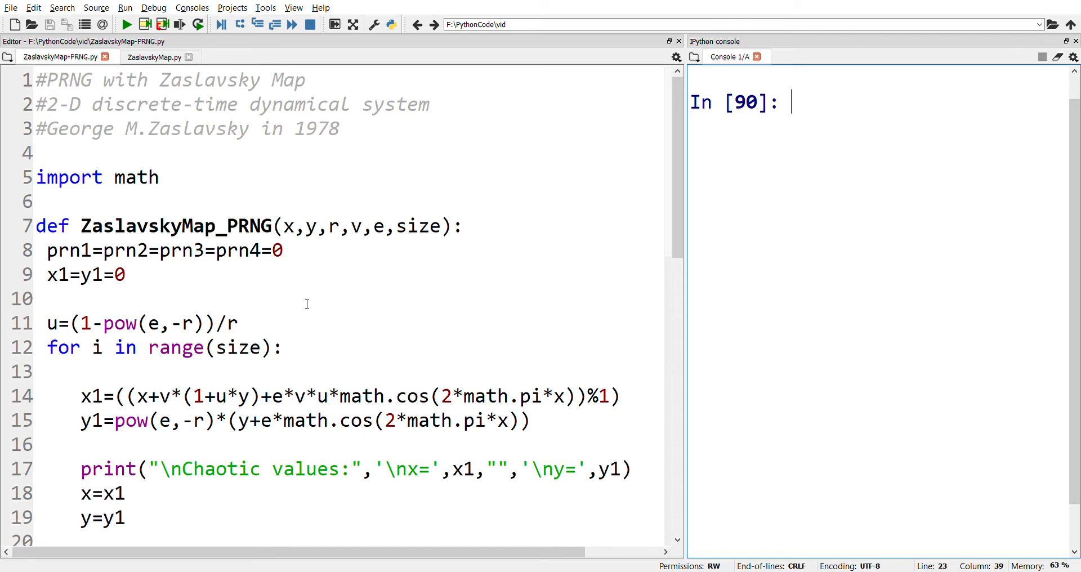
pyautogui.moveTo(127, 126)
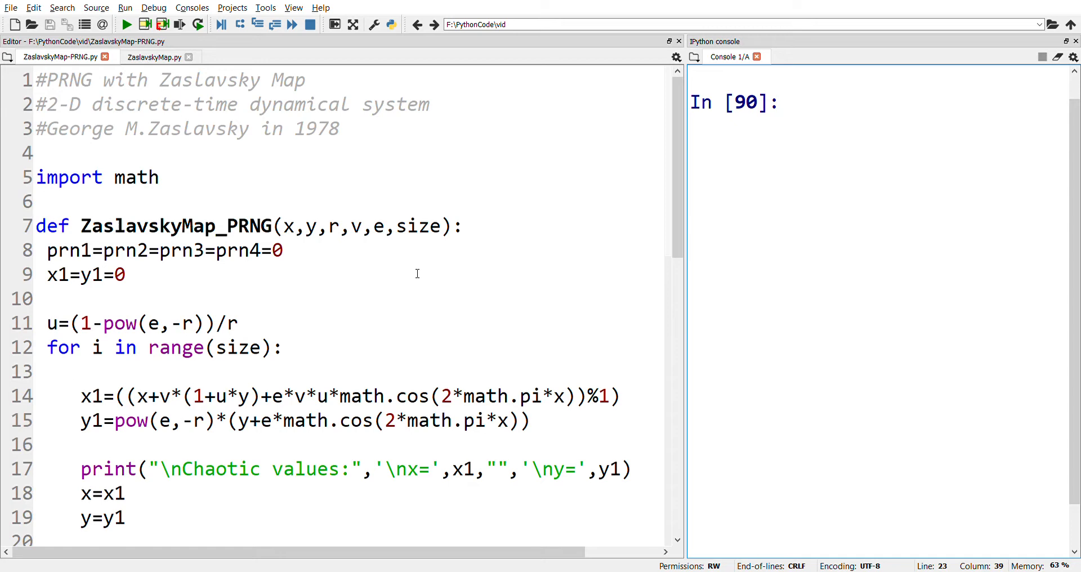
pyautogui.moveTo(81, 396); pyautogui.dragTo(534, 396)
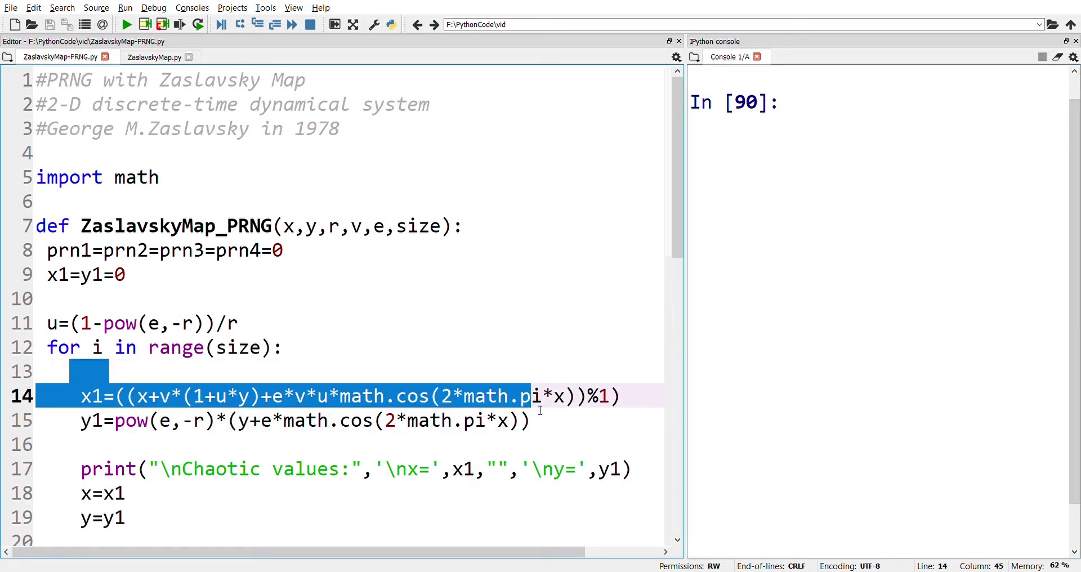
pyautogui.moveTo(534, 396); pyautogui.dragTo(548, 421)
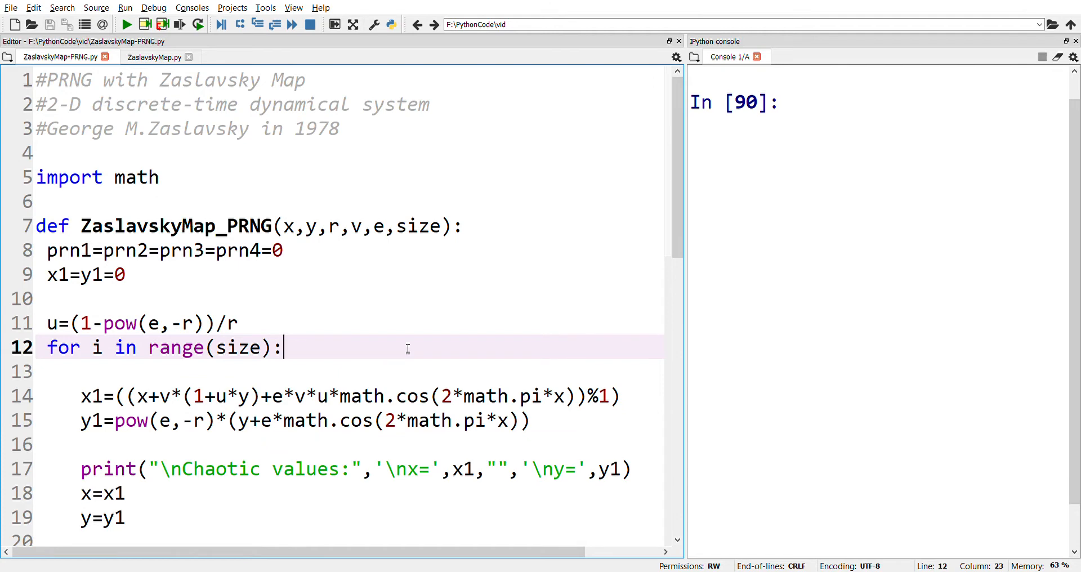
pyautogui.moveTo(384, 309)
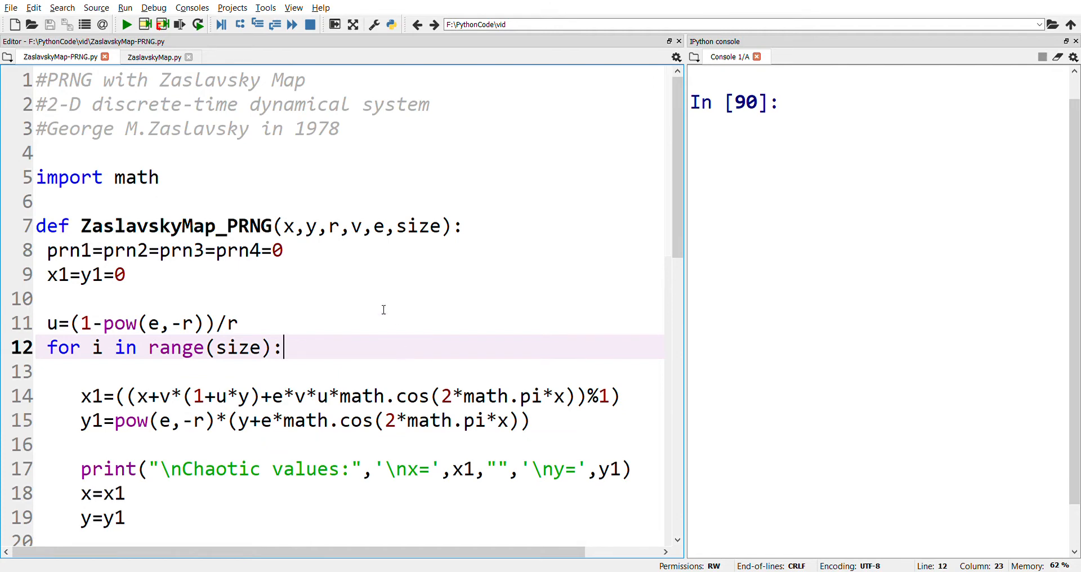
pyautogui.moveTo(335, 227)
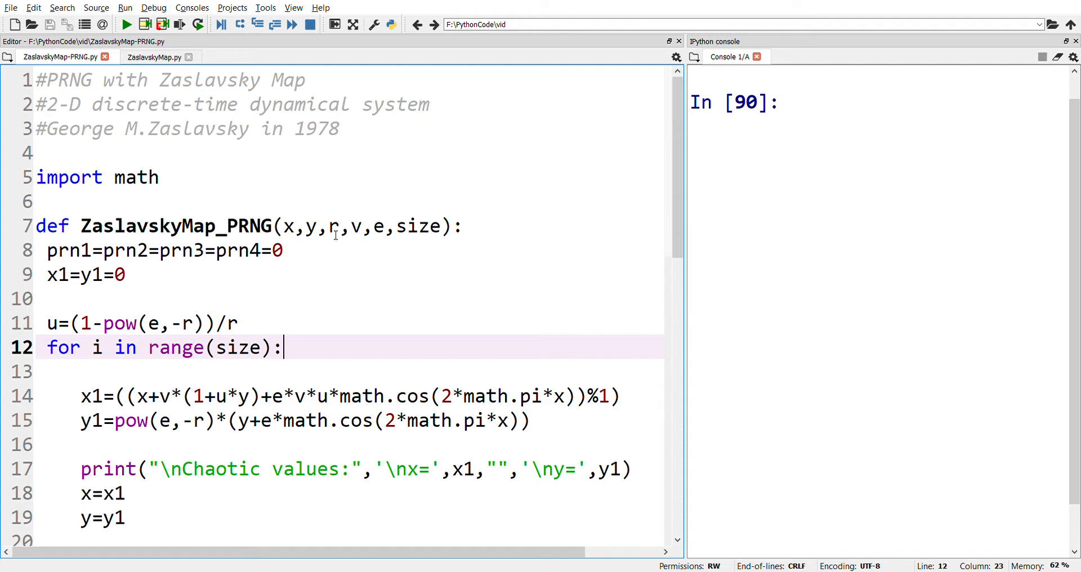
pyautogui.moveTo(330, 225); pyautogui.dragTo(366, 225)
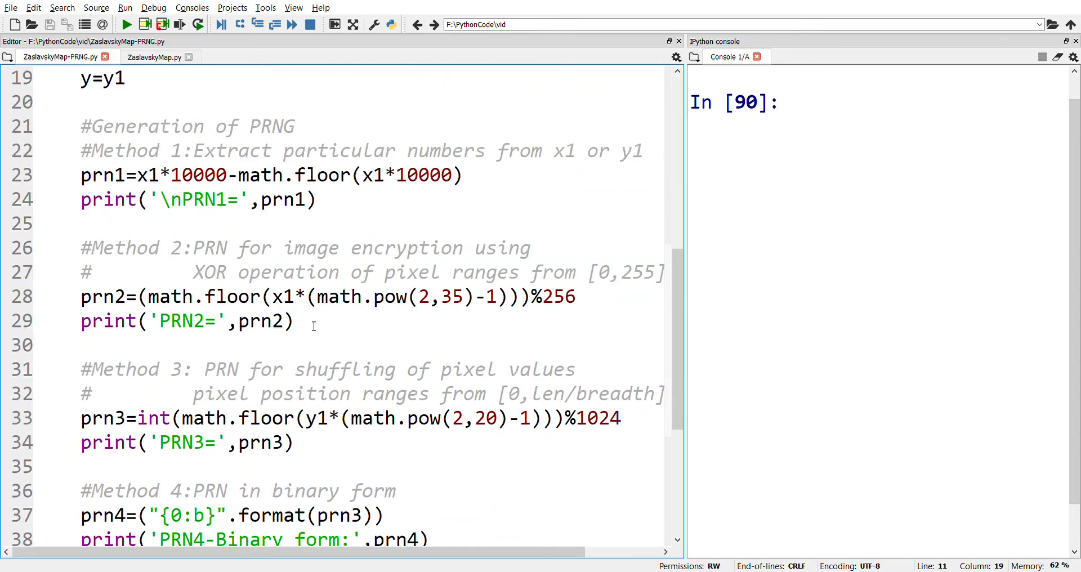
pyautogui.scroll(-3)
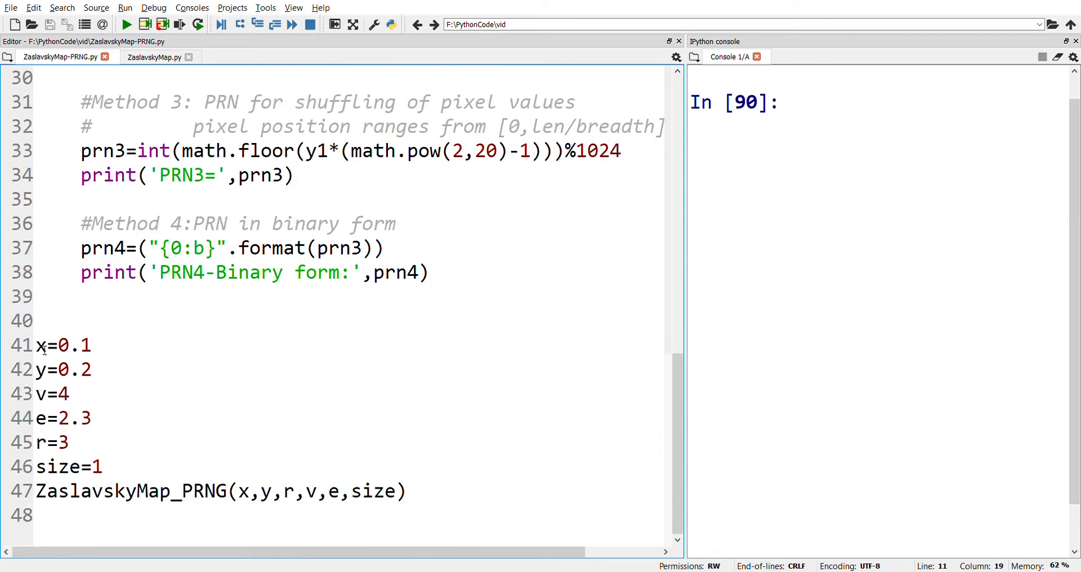
pyautogui.moveTo(37, 344); pyautogui.dragTo(89, 369)
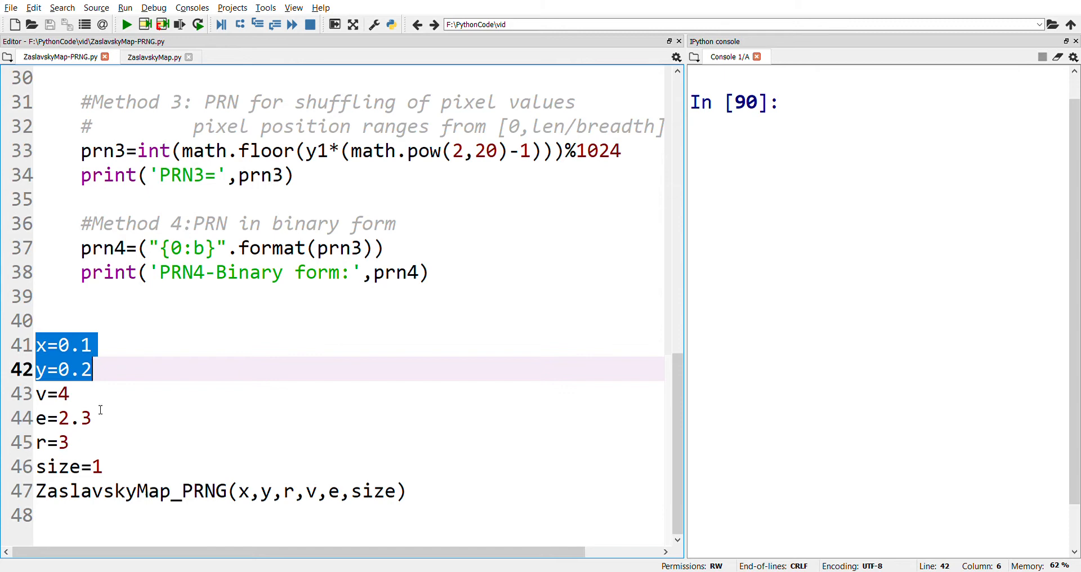
pyautogui.click(53, 394)
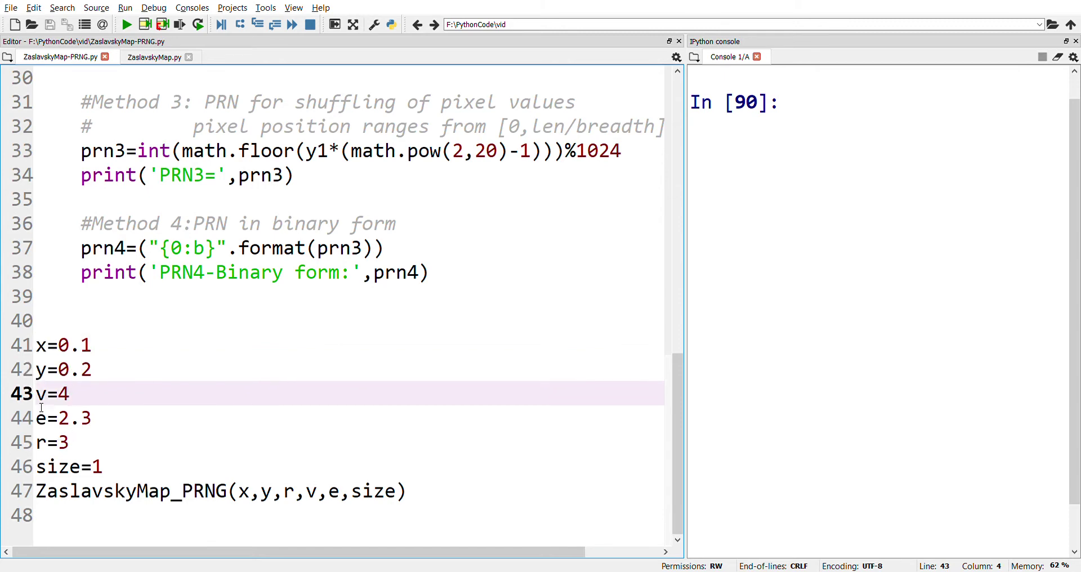
pyautogui.moveTo(38, 393); pyautogui.dragTo(59, 442)
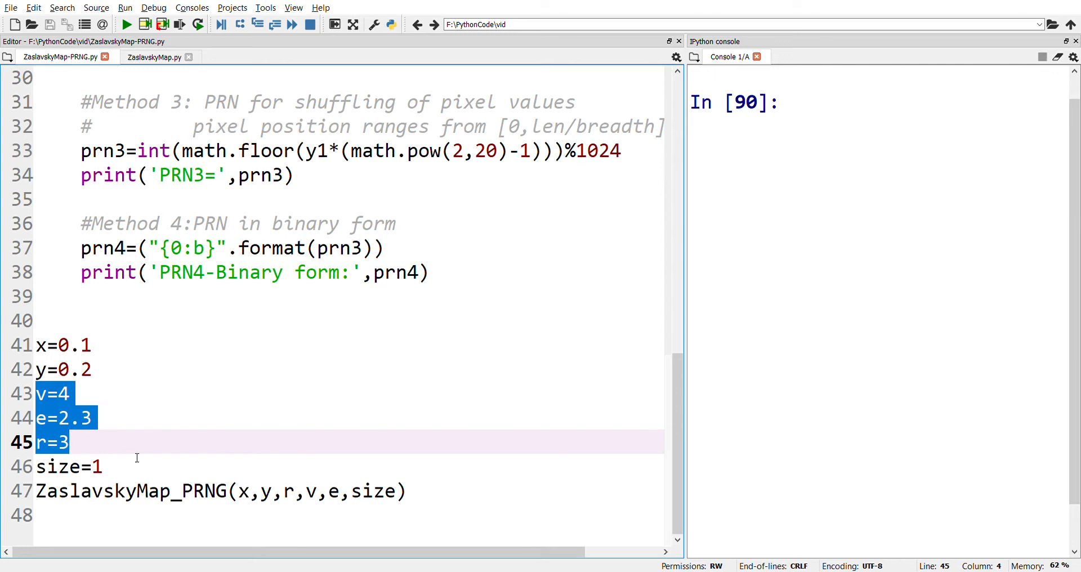
pyautogui.click(62, 443)
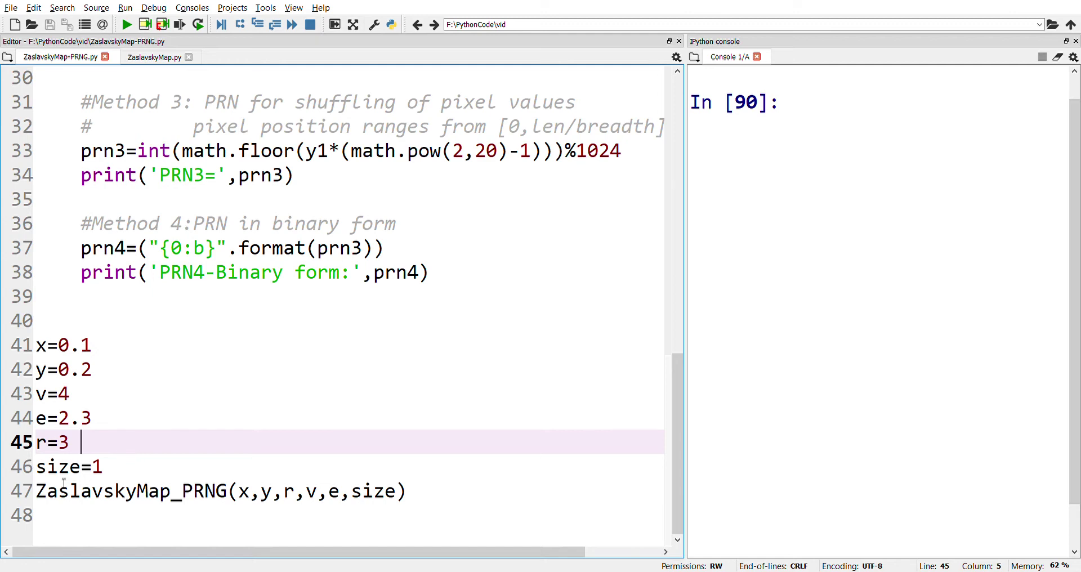
pyautogui.click(35, 466)
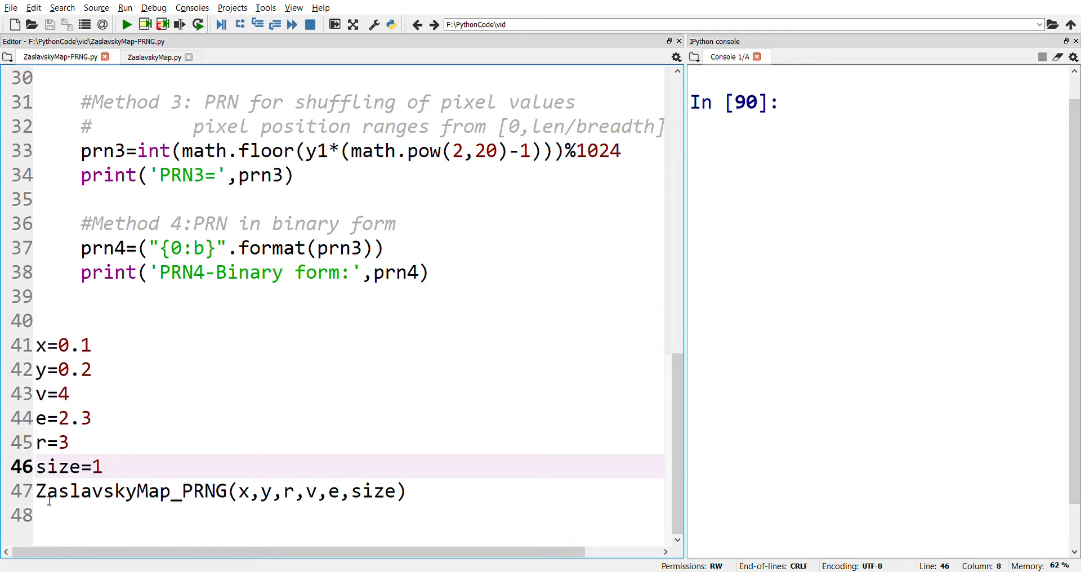
pyautogui.moveTo(36, 492); pyautogui.dragTo(345, 492)
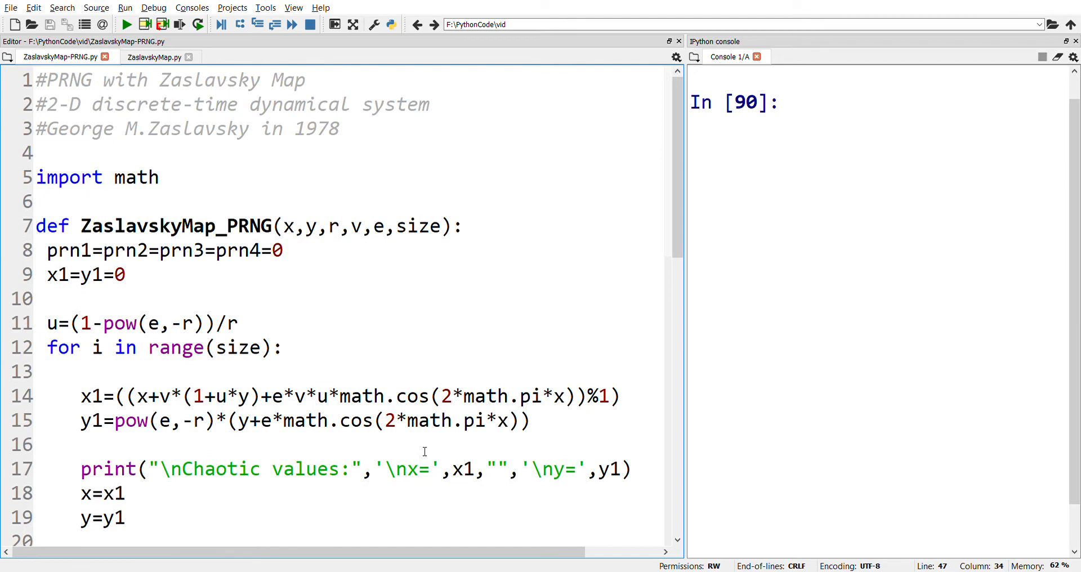
pyautogui.moveTo(119, 308)
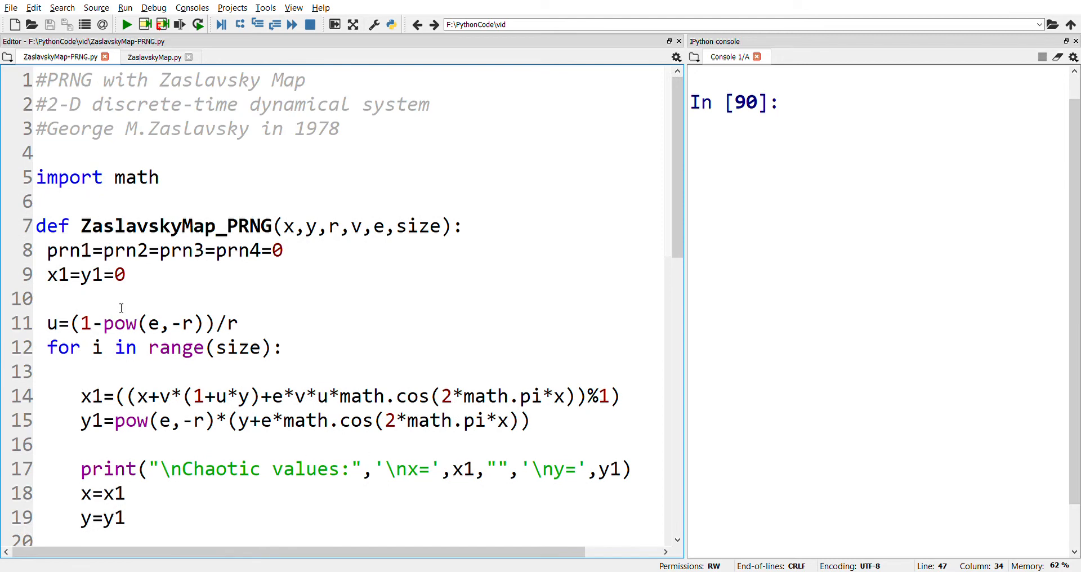
pyautogui.moveTo(158, 370)
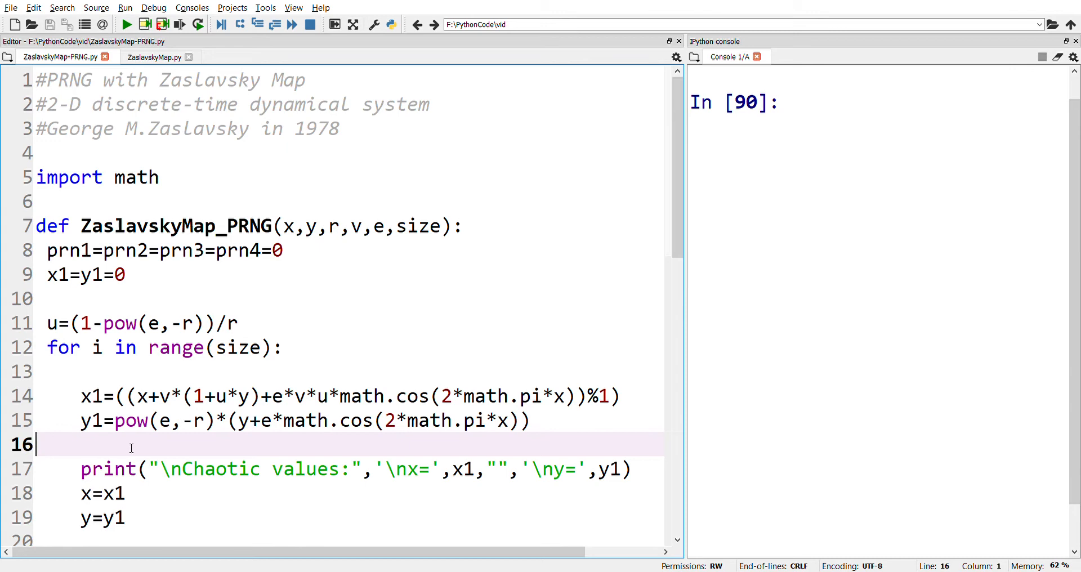
pyautogui.moveTo(158, 436)
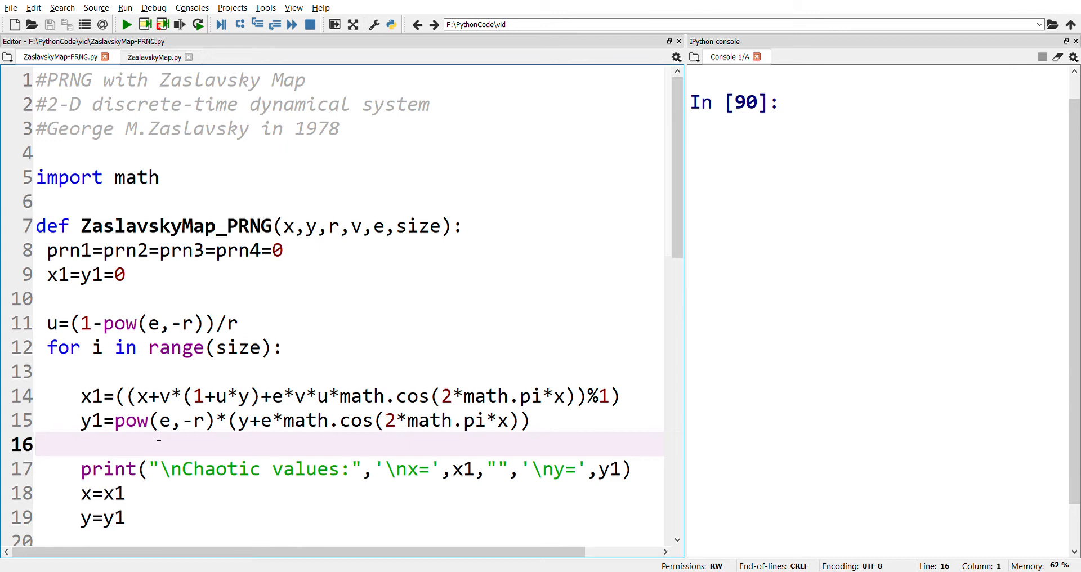
pyautogui.moveTo(378, 362)
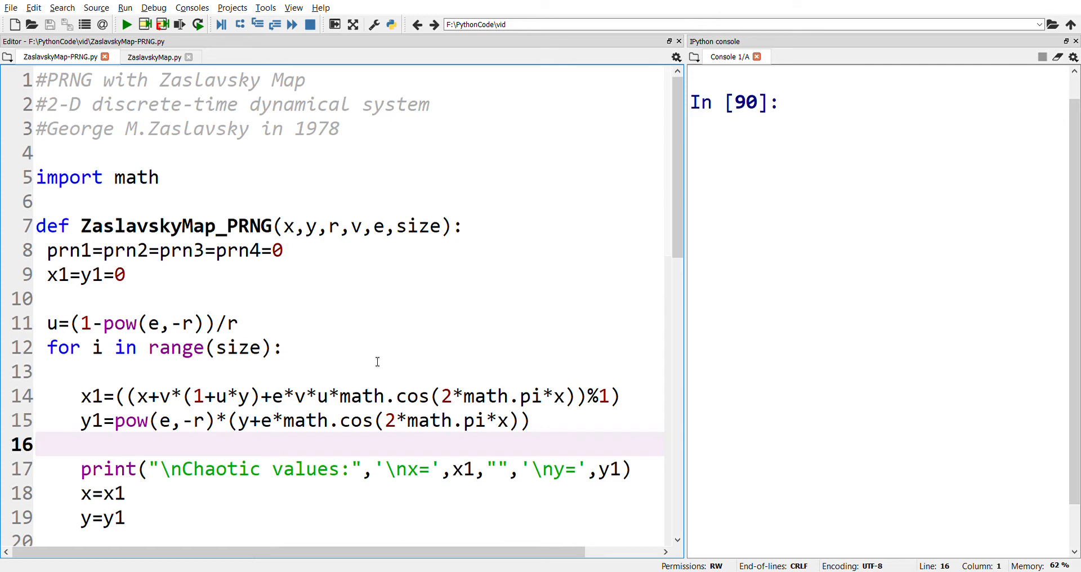
pyautogui.click(127, 24)
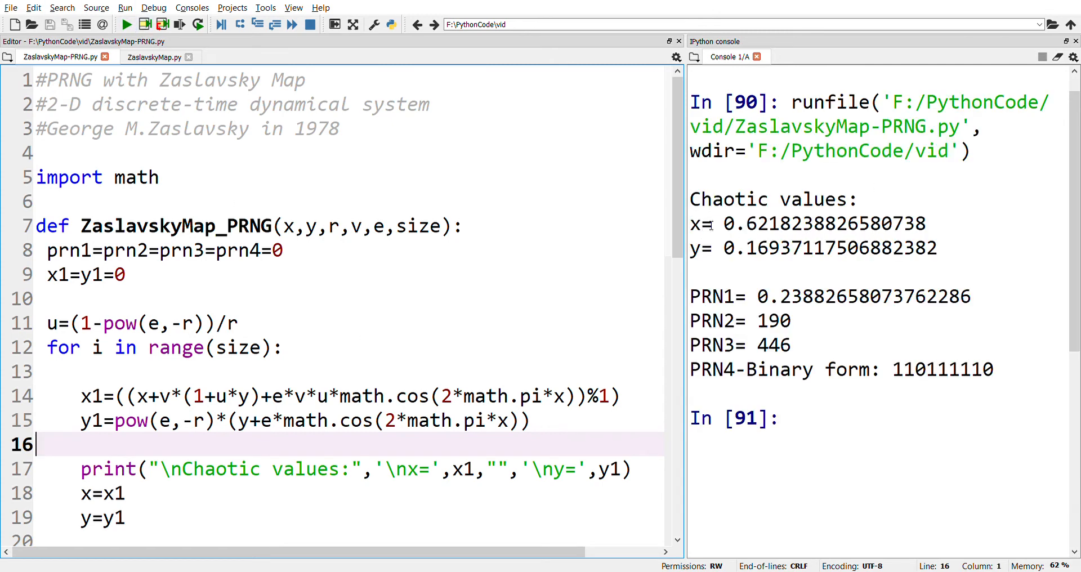
pyautogui.moveTo(690, 223); pyautogui.dragTo(882, 248)
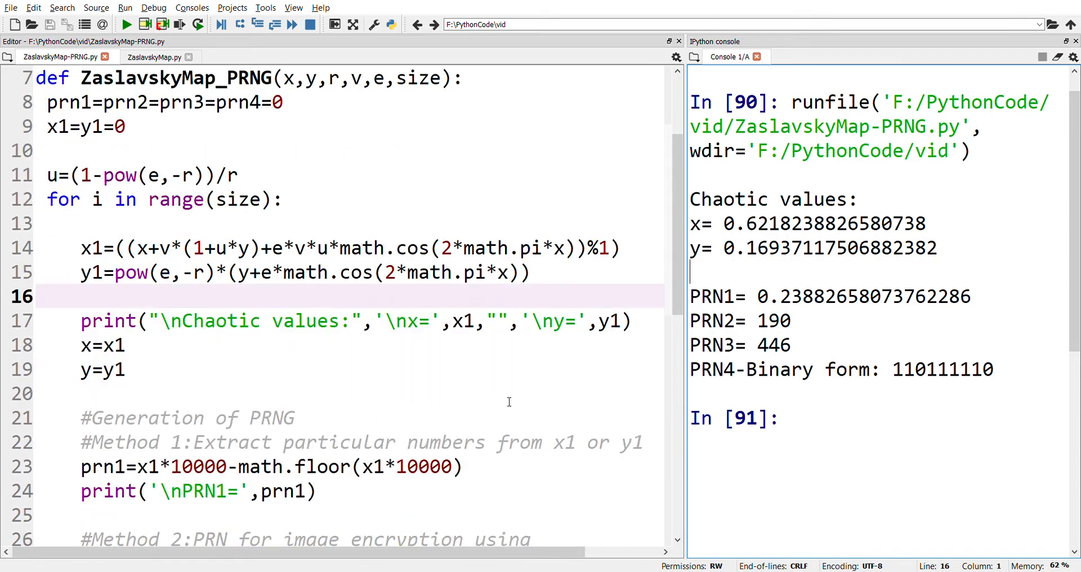
pyautogui.scroll(-3)
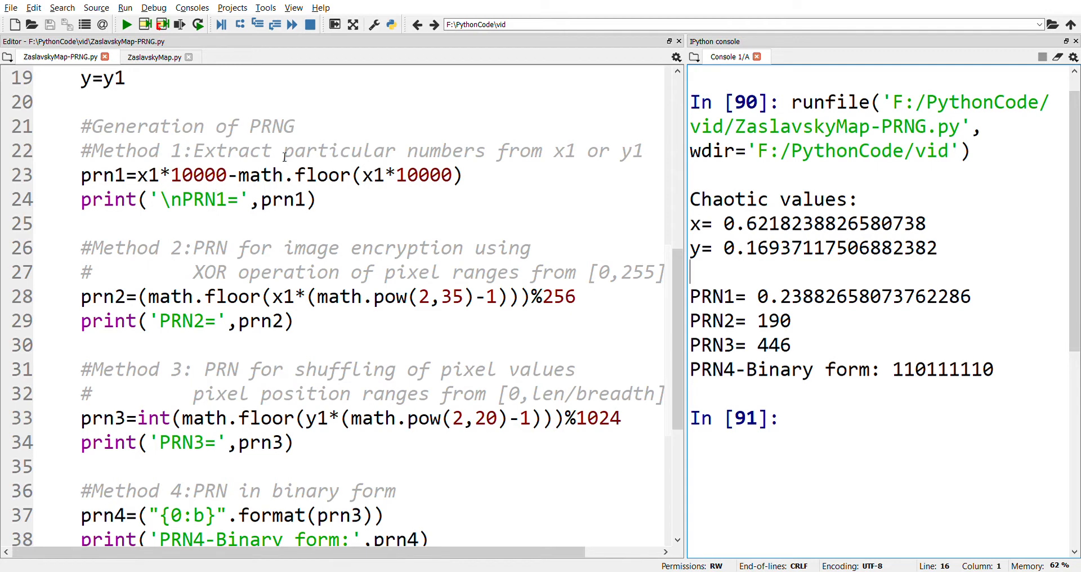
pyautogui.moveTo(277, 156)
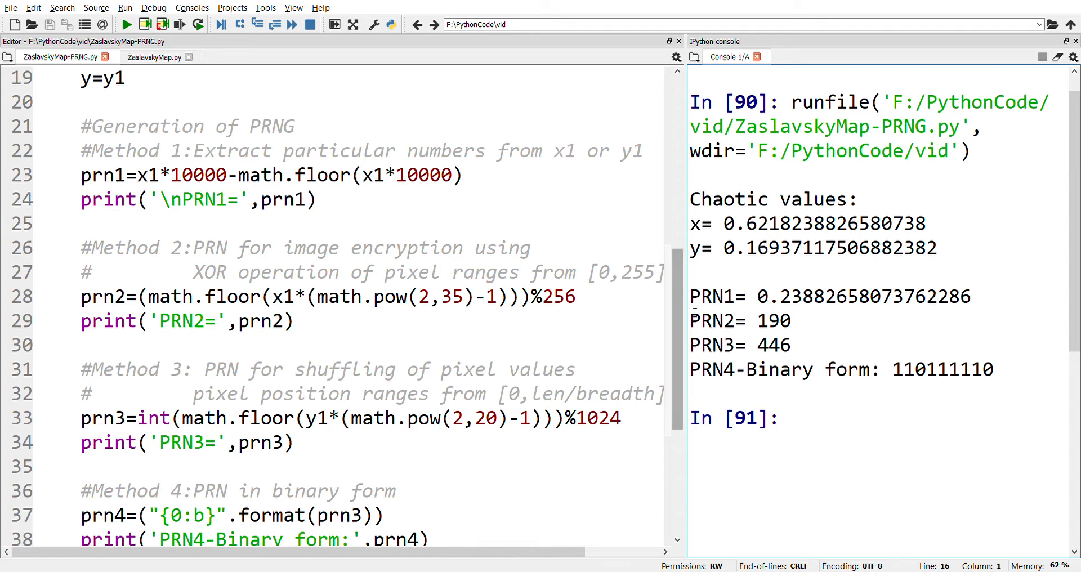
pyautogui.moveTo(693, 297); pyautogui.dragTo(790, 320)
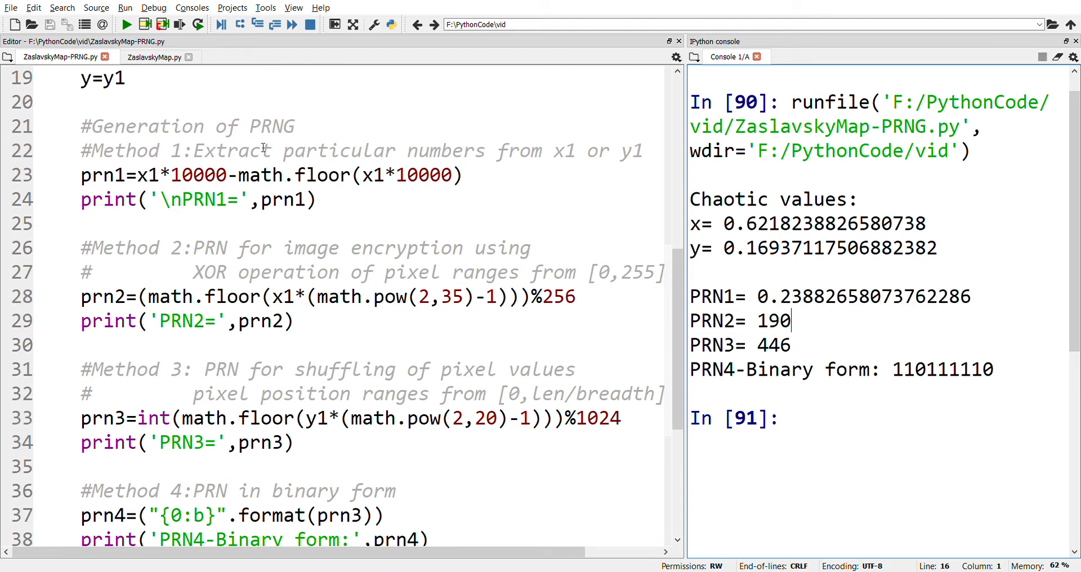
pyautogui.moveTo(291, 152)
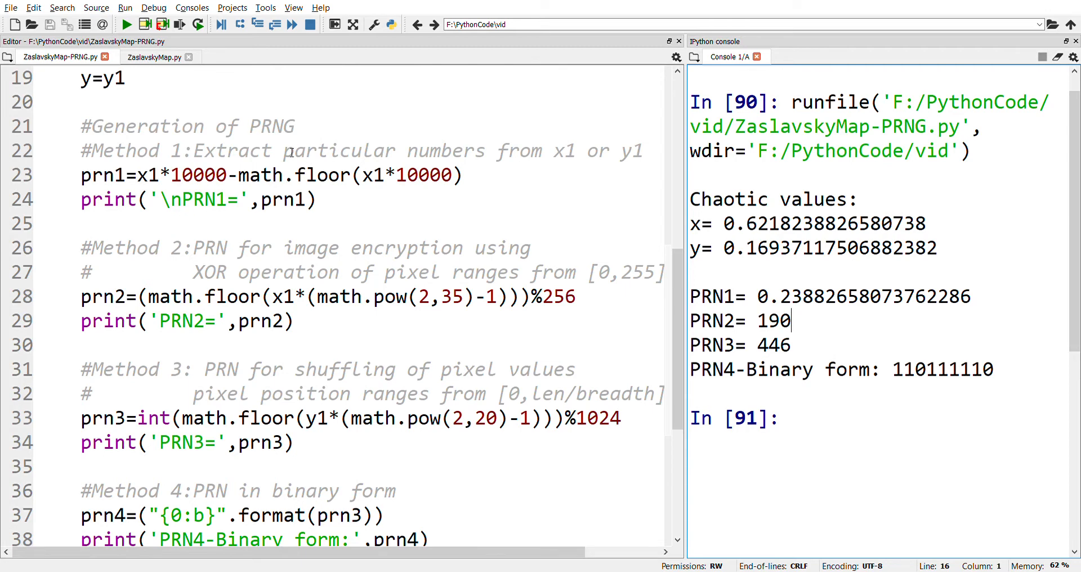
pyautogui.moveTo(283, 151); pyautogui.dragTo(642, 151)
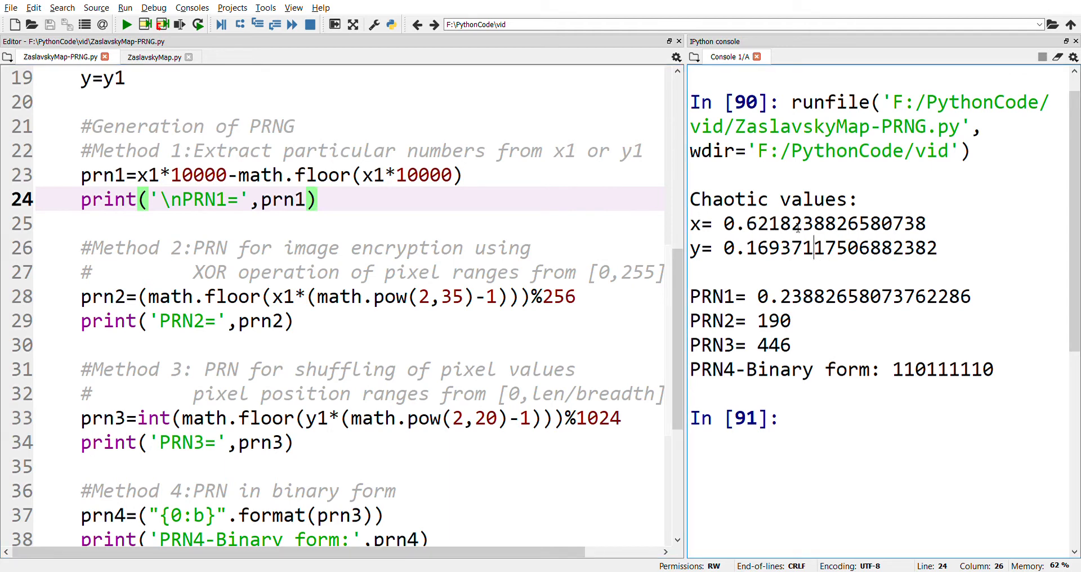
pyautogui.moveTo(791, 224); pyautogui.dragTo(927, 223)
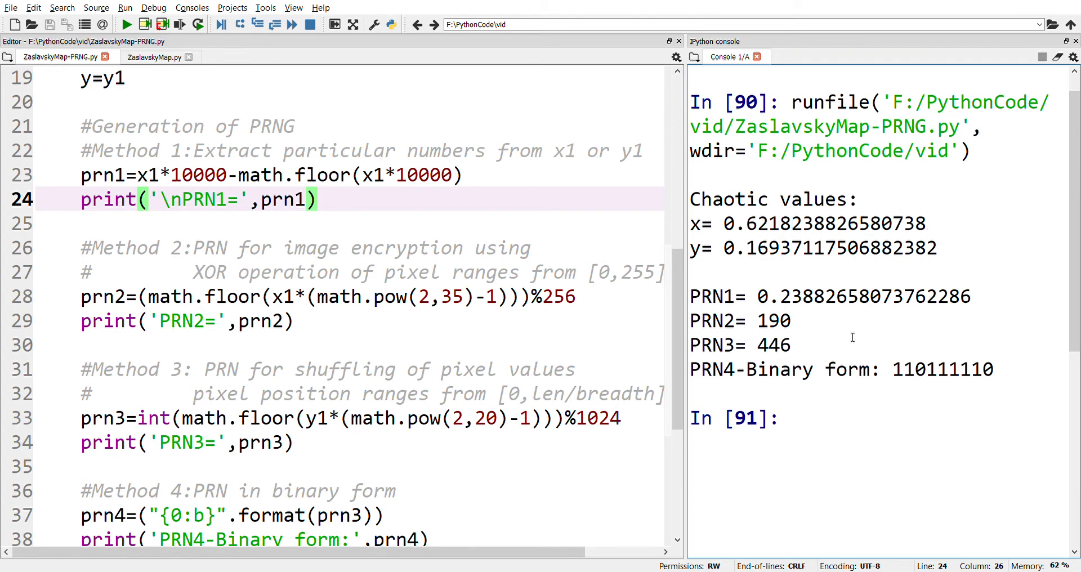
pyautogui.moveTo(363, 185)
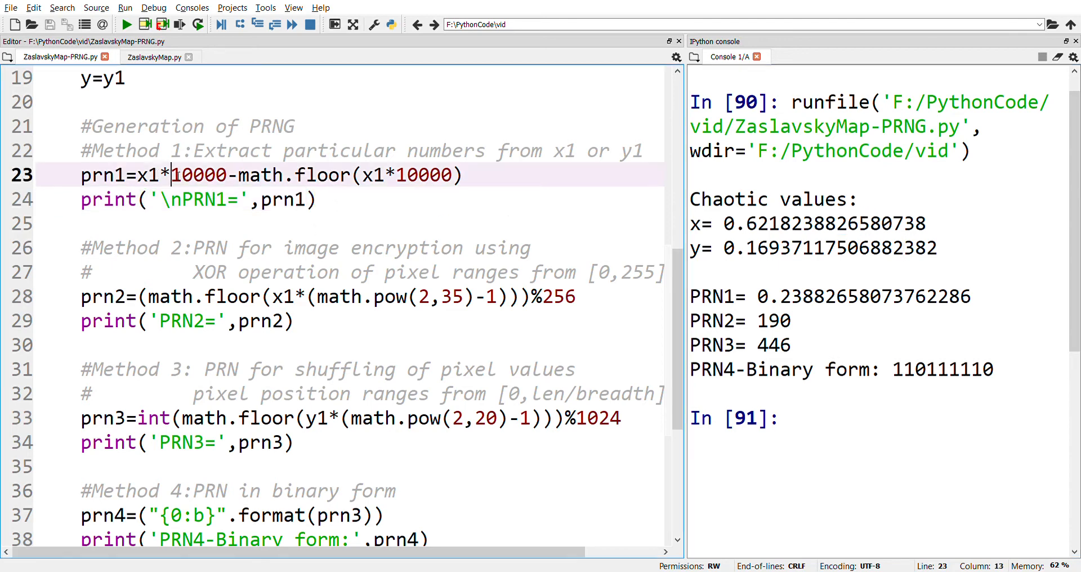
pyautogui.doubleClick(197, 175)
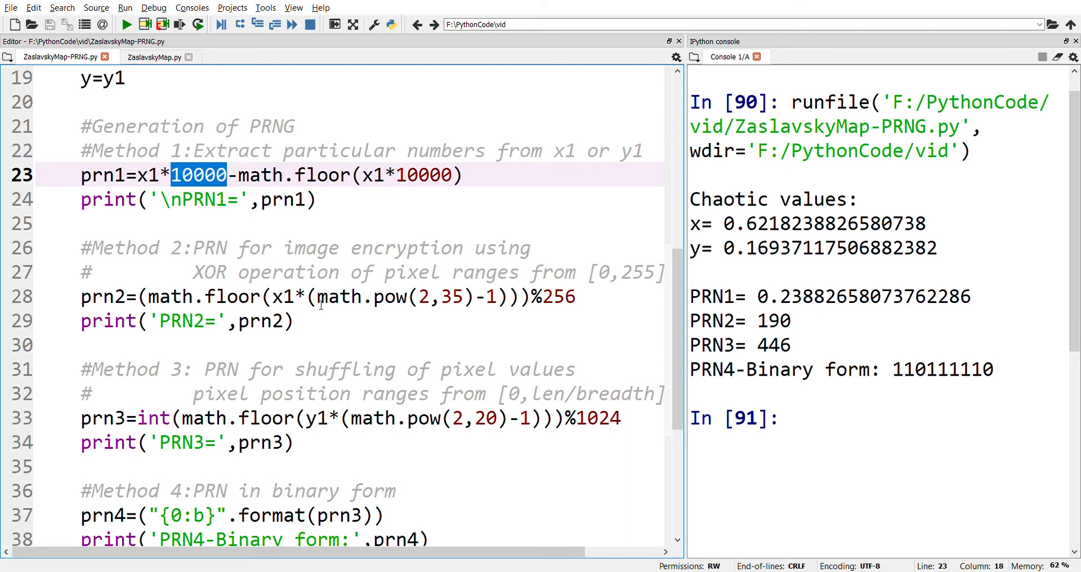
pyautogui.click(317, 299)
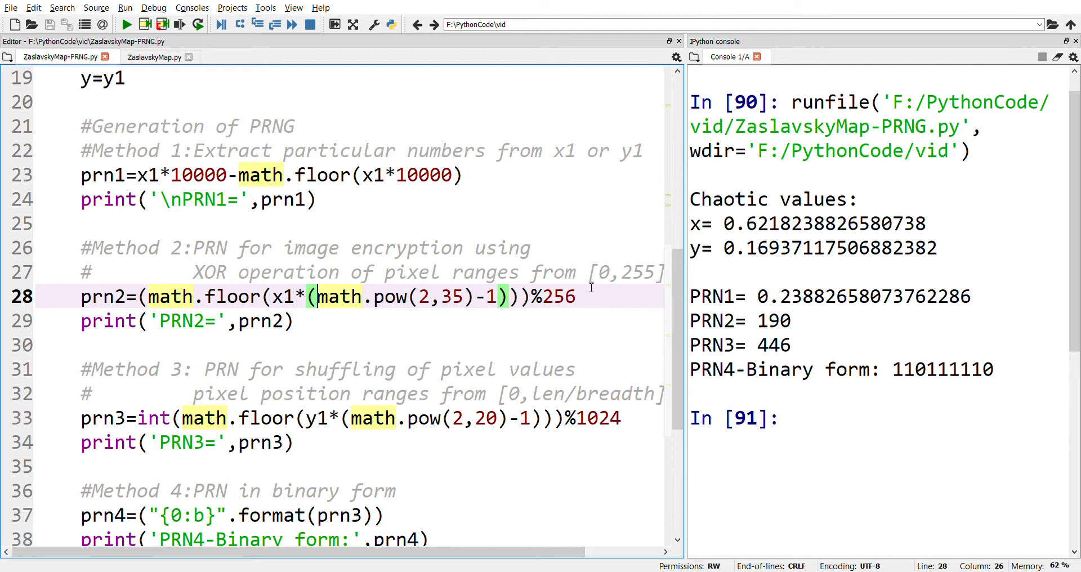
pyautogui.doubleClick(623, 272)
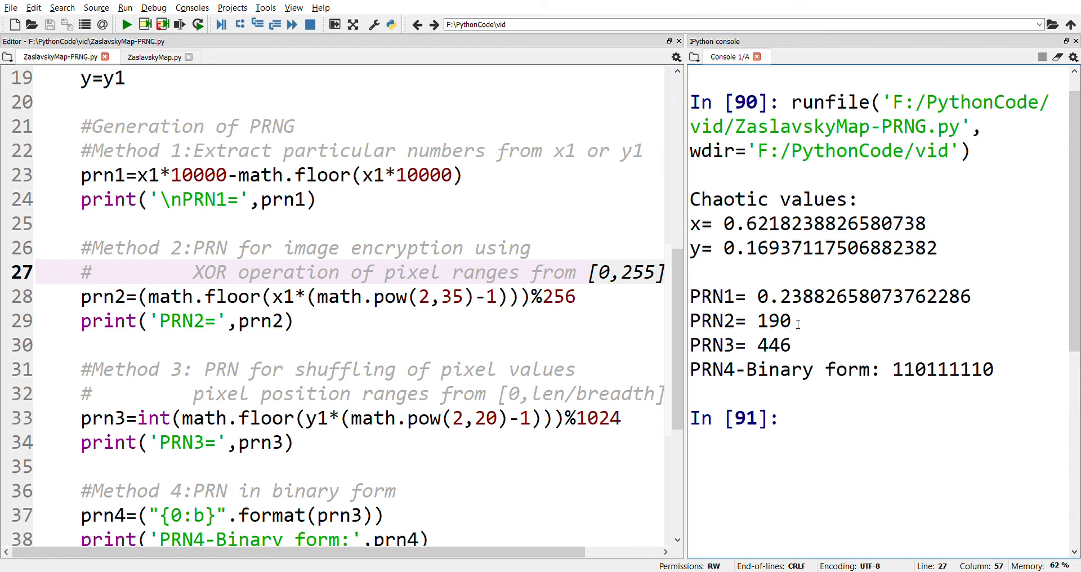
pyautogui.moveTo(590, 272); pyautogui.dragTo(652, 272)
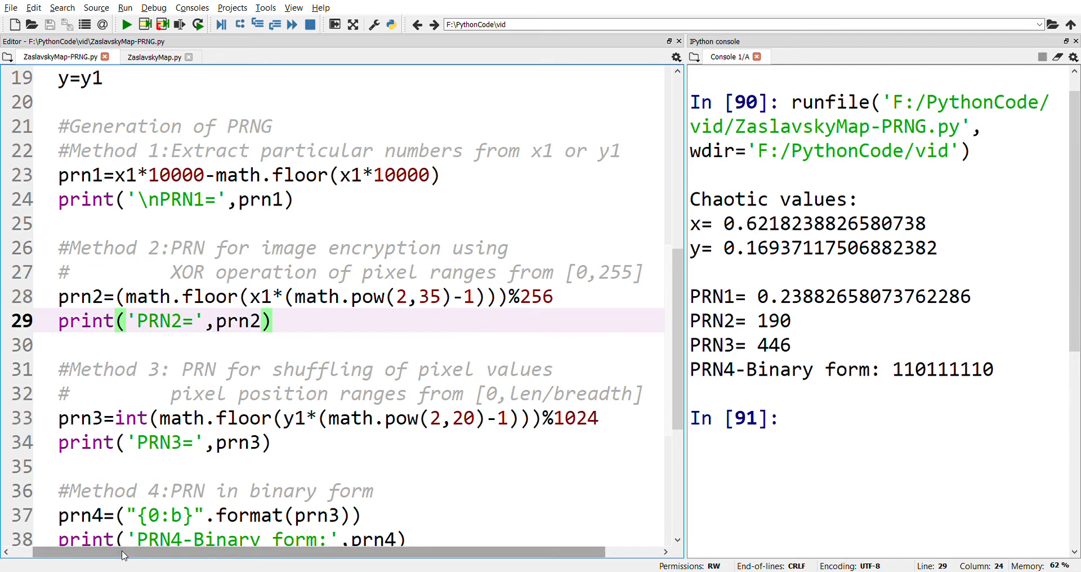
pyautogui.doubleClick(101, 295)
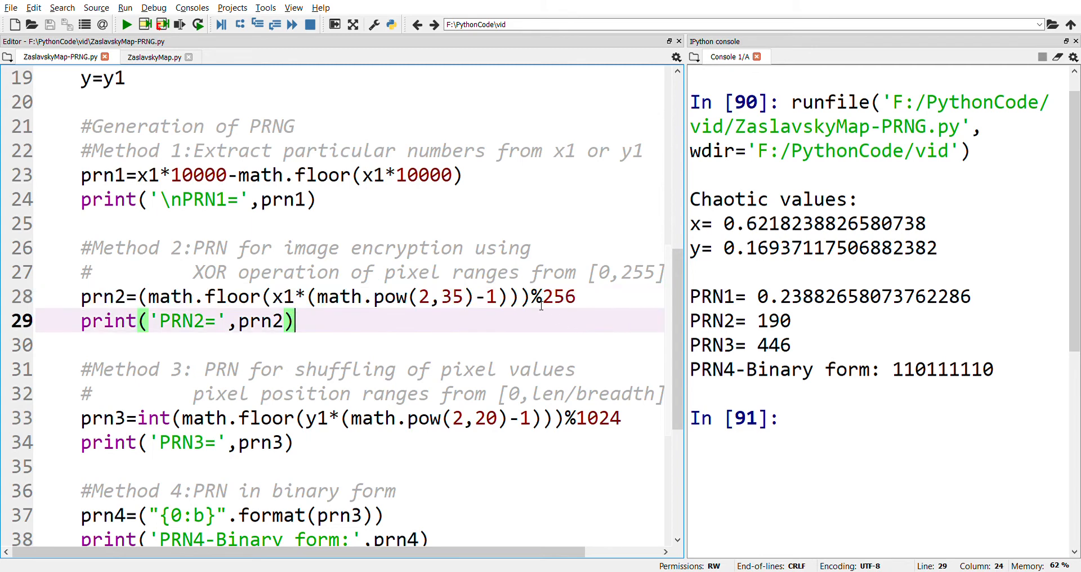
pyautogui.doubleClick(555, 297)
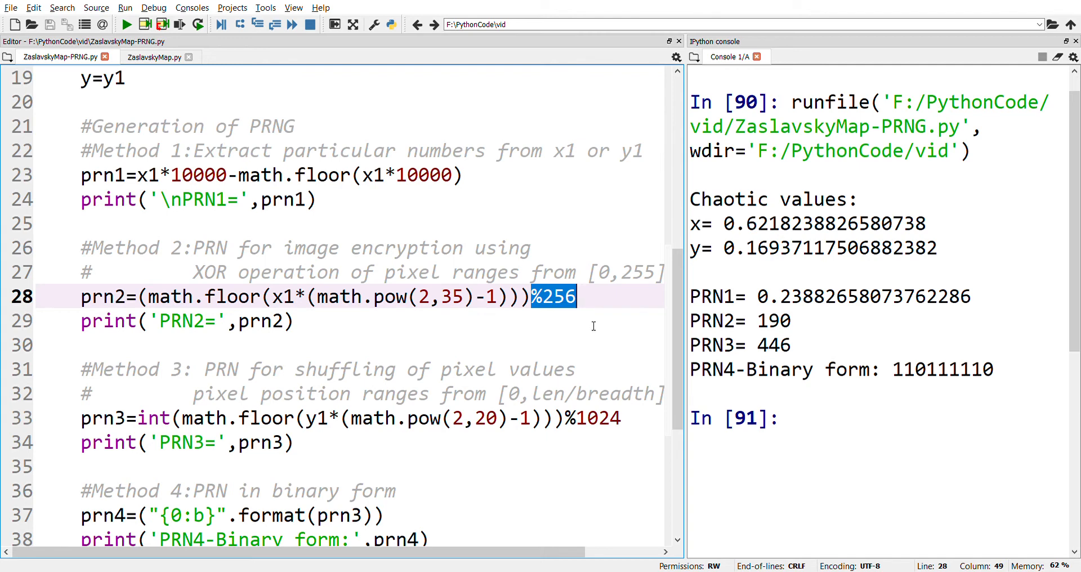
pyautogui.click(295, 321)
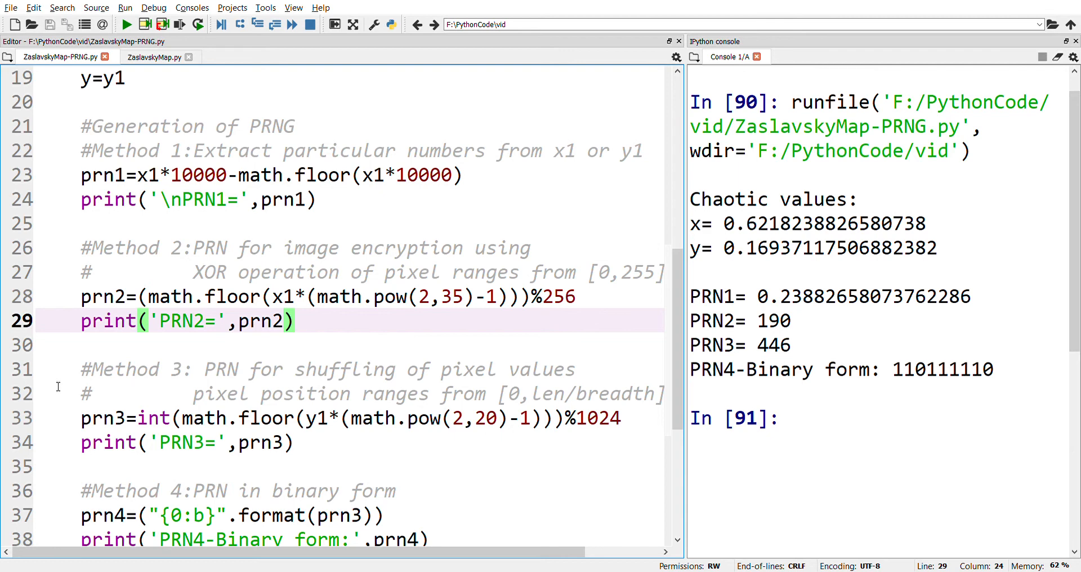
pyautogui.moveTo(89, 384)
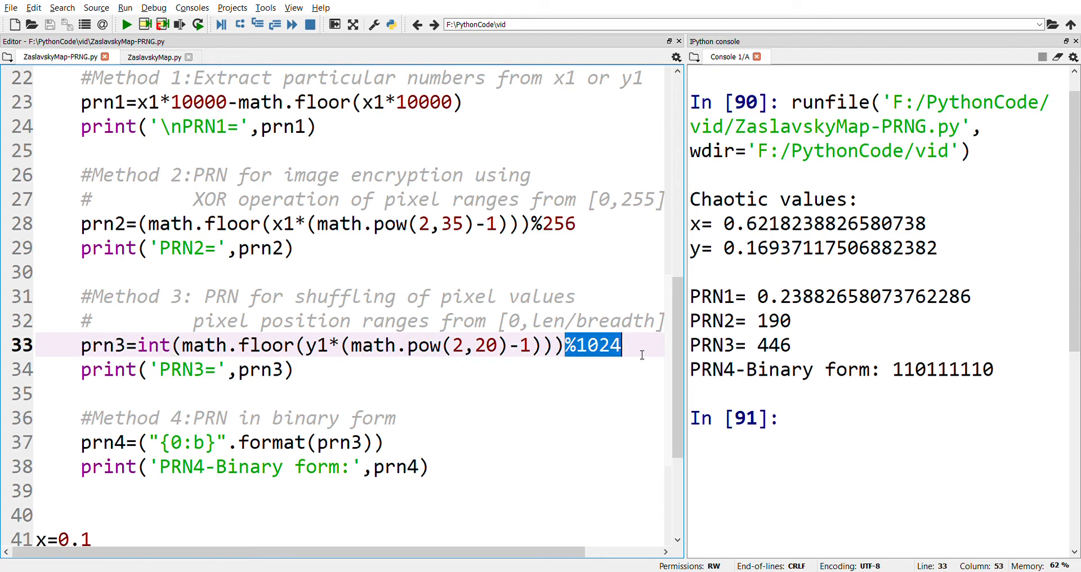
pyautogui.click(640, 355)
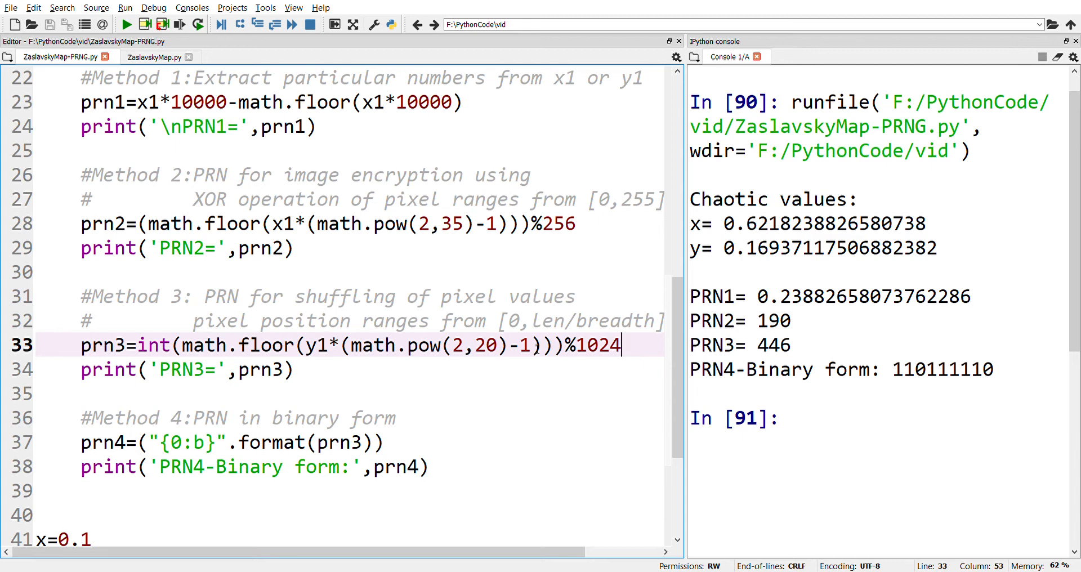
pyautogui.moveTo(586, 262)
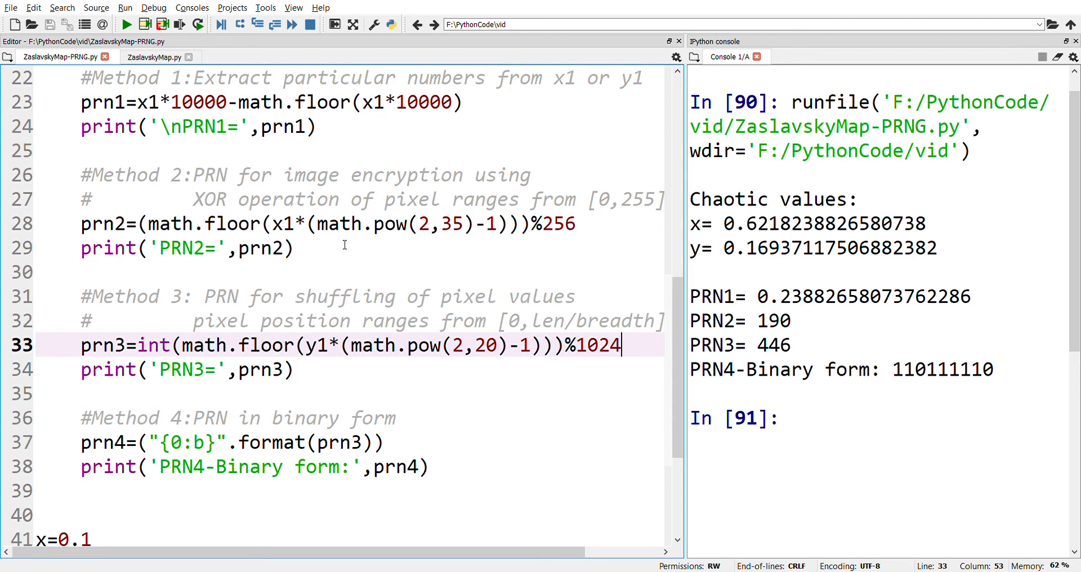
pyautogui.moveTo(291, 228)
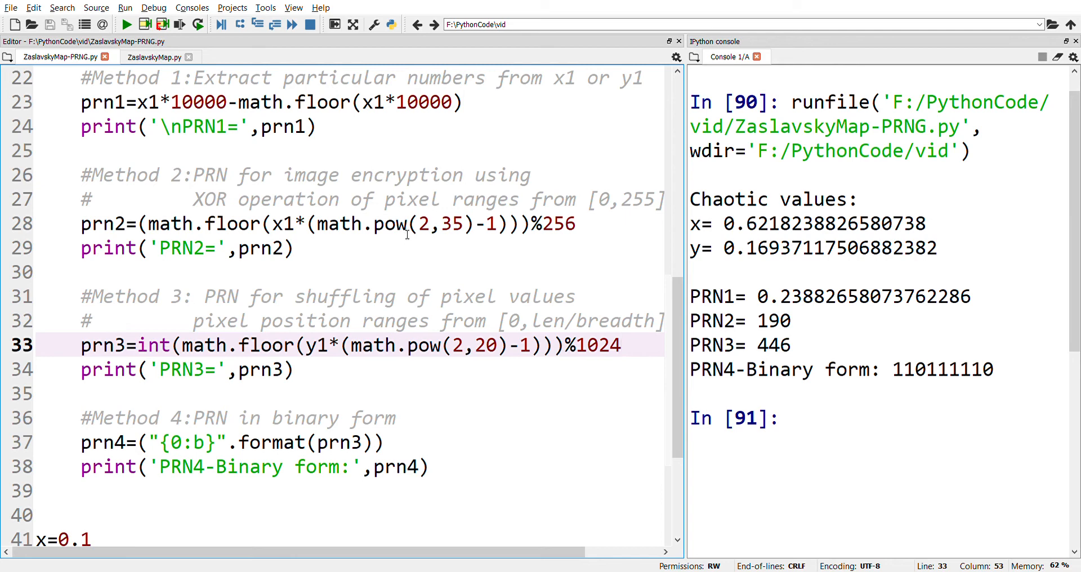
pyautogui.doubleClick(423, 224)
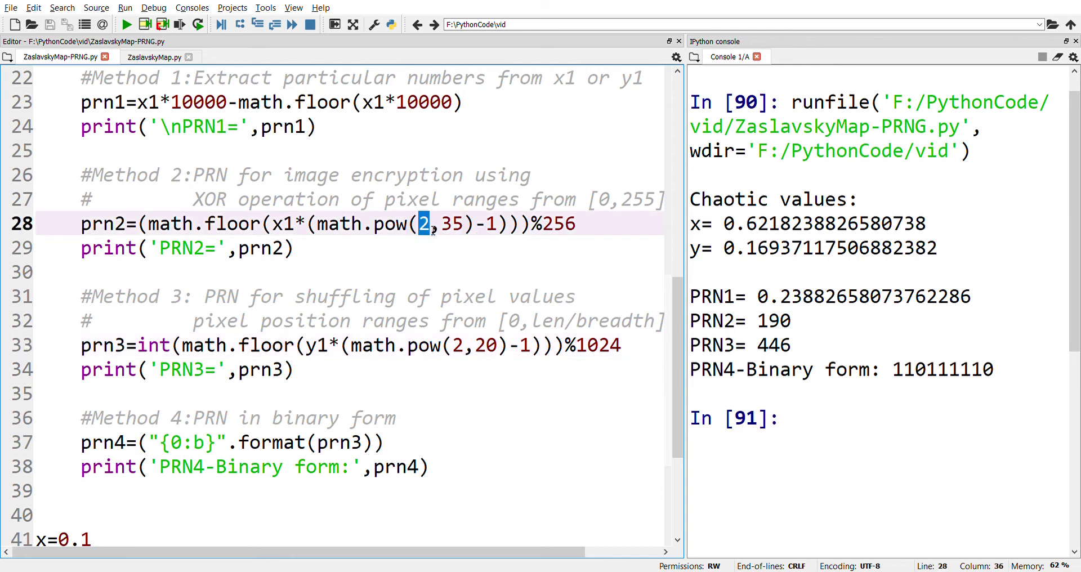
pyautogui.moveTo(419, 223); pyautogui.dragTo(460, 223)
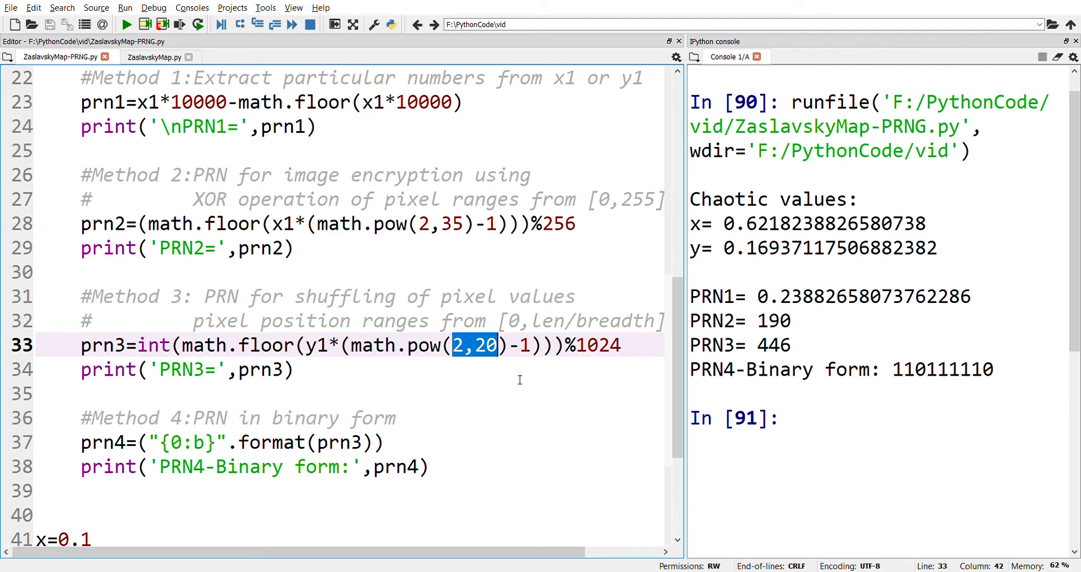
pyautogui.moveTo(521, 381)
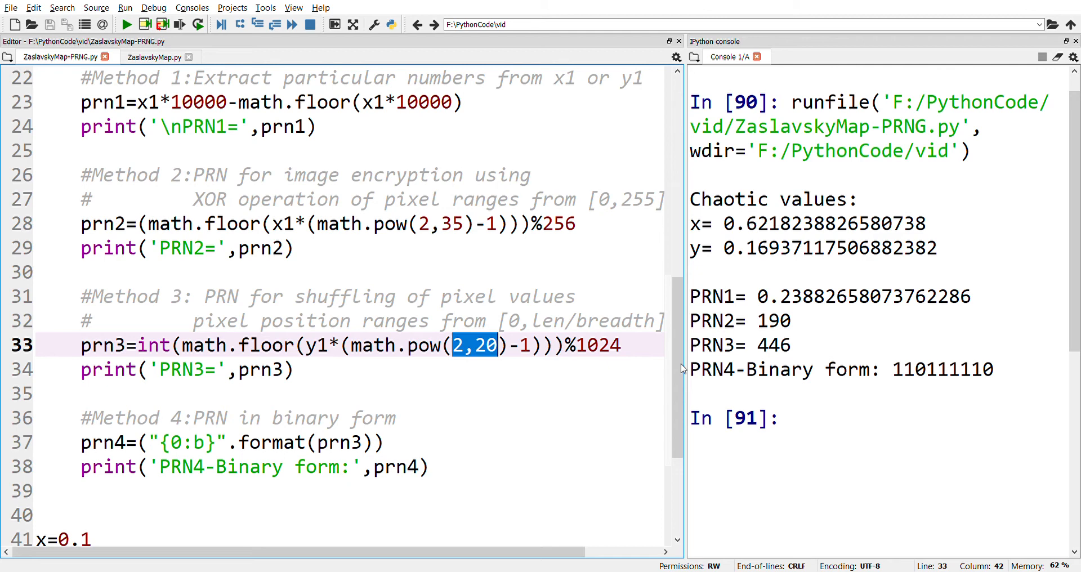
pyautogui.moveTo(704, 354)
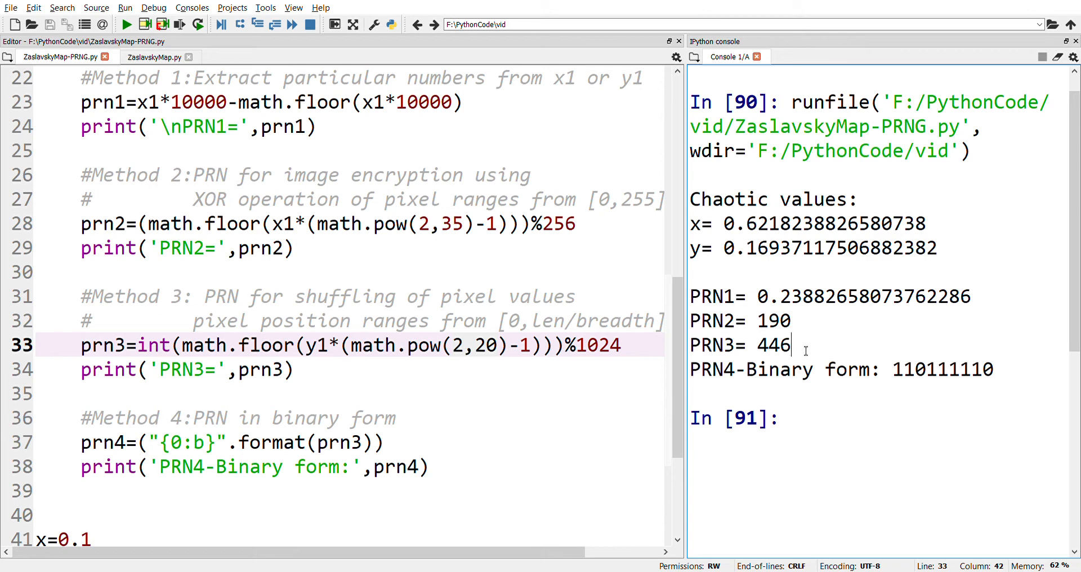
pyautogui.moveTo(316, 424)
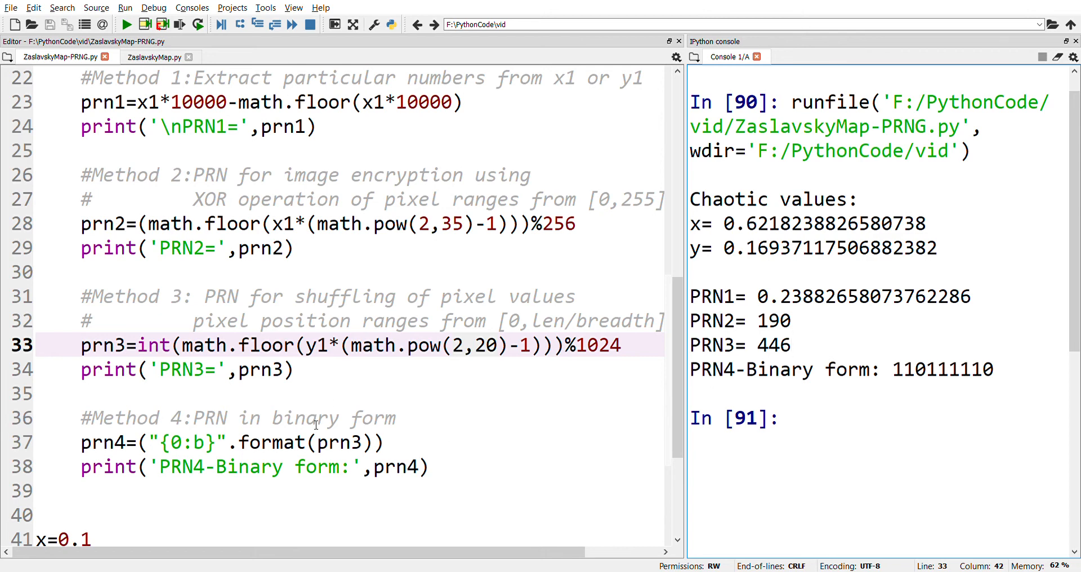
pyautogui.scroll(-3)
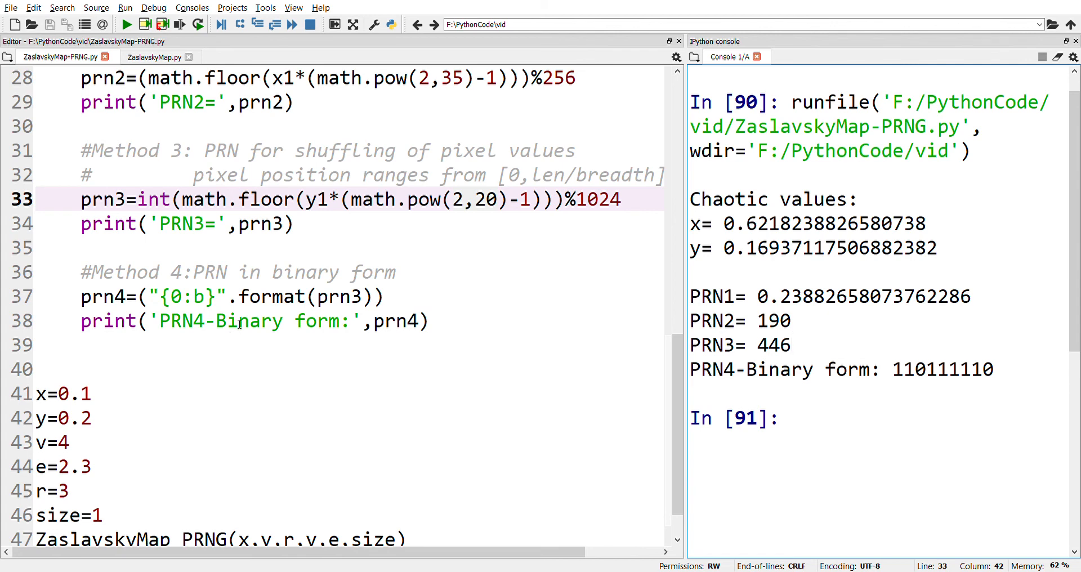
pyautogui.moveTo(317, 296)
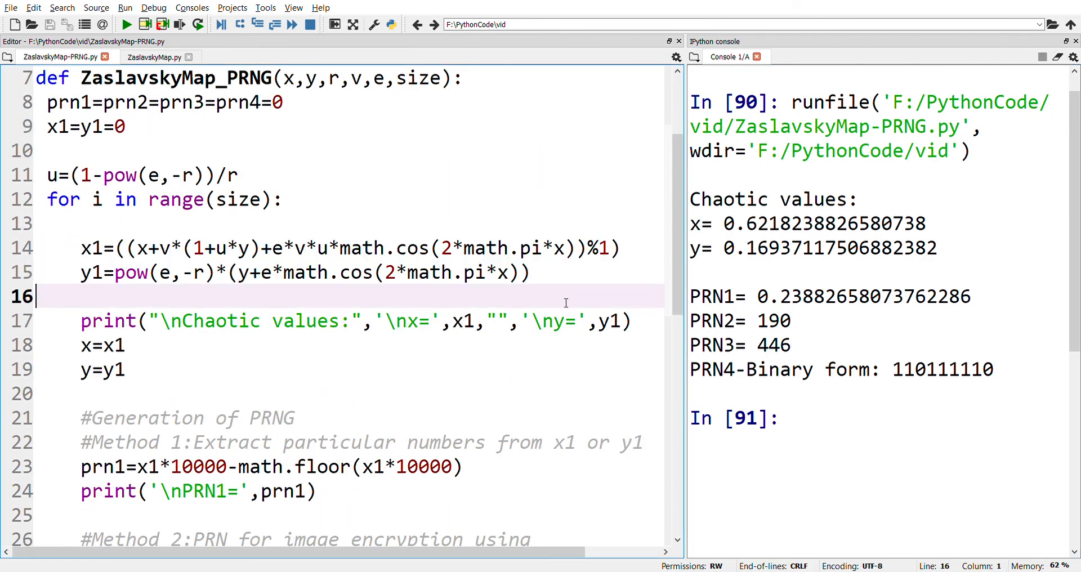
pyautogui.scroll(-3)
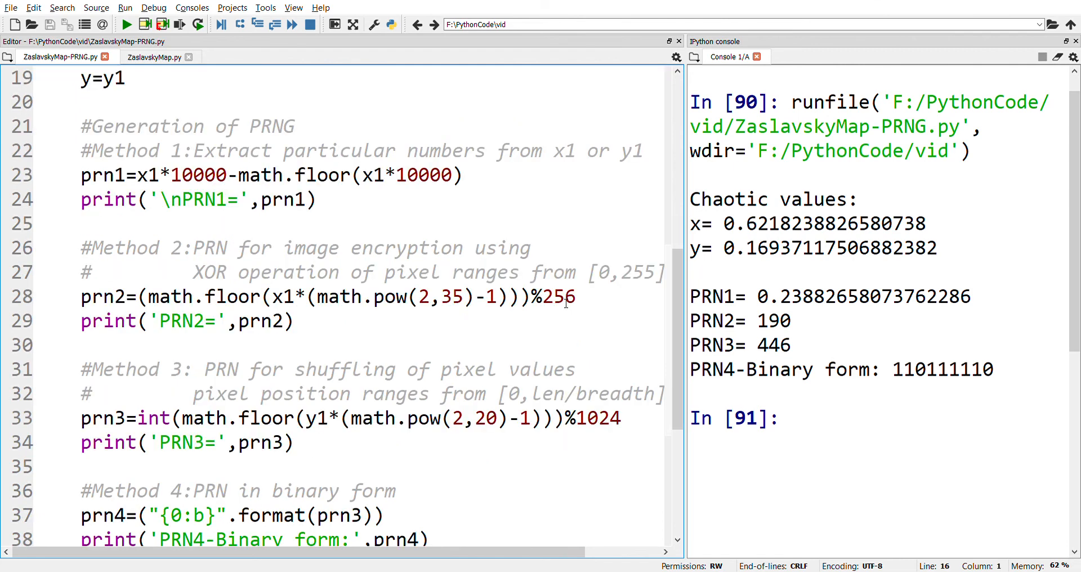
pyautogui.moveTo(550, 305)
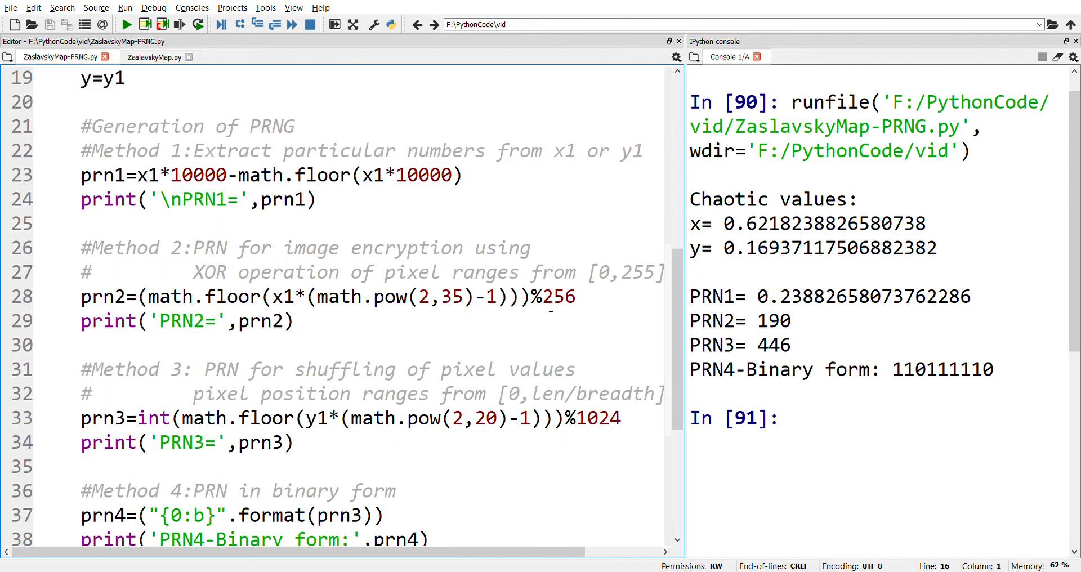
pyautogui.scroll(-3)
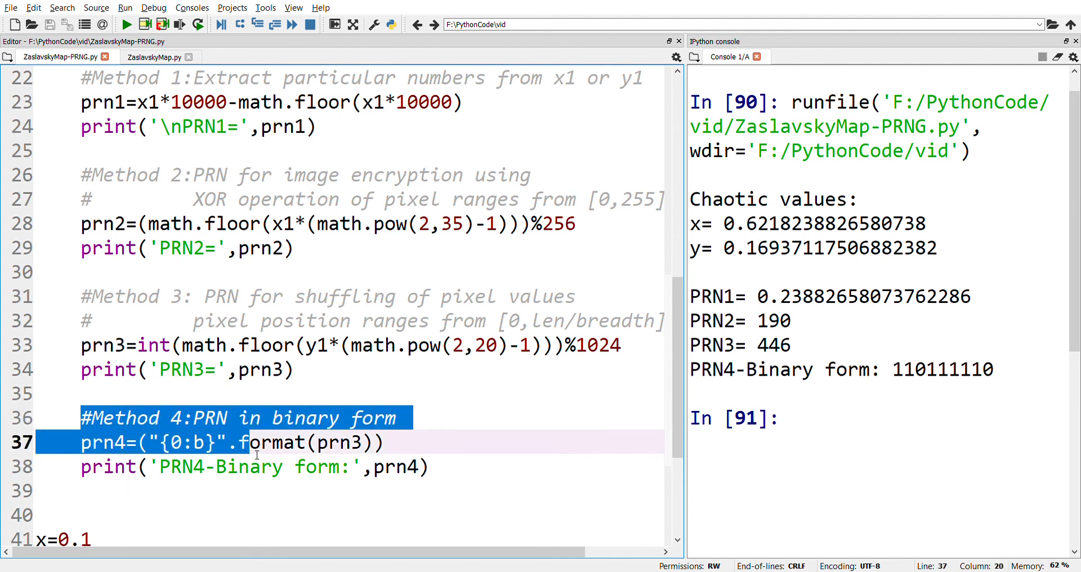
pyautogui.click(437, 500)
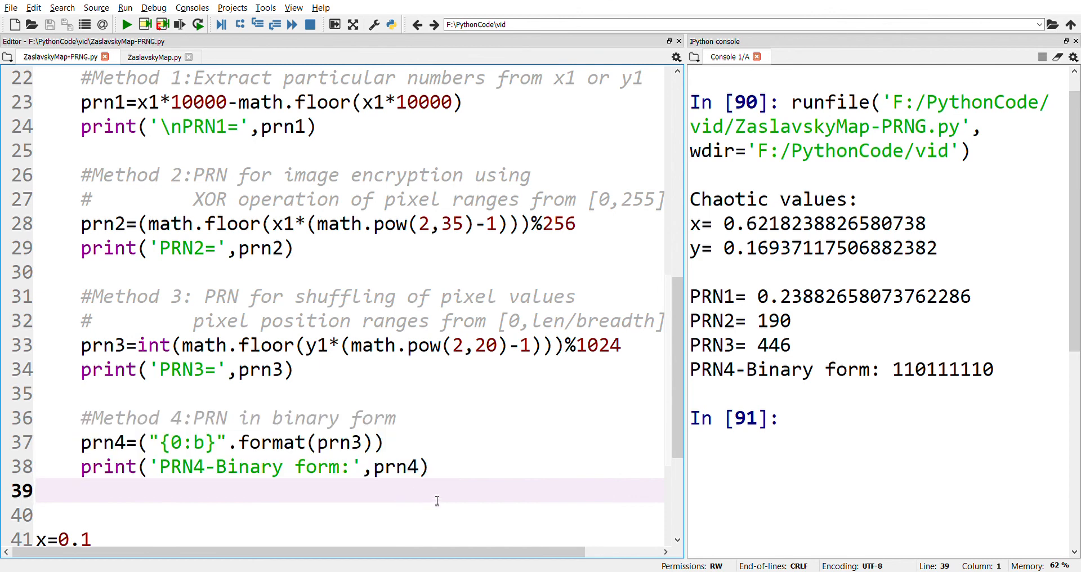
pyautogui.scroll(-3)
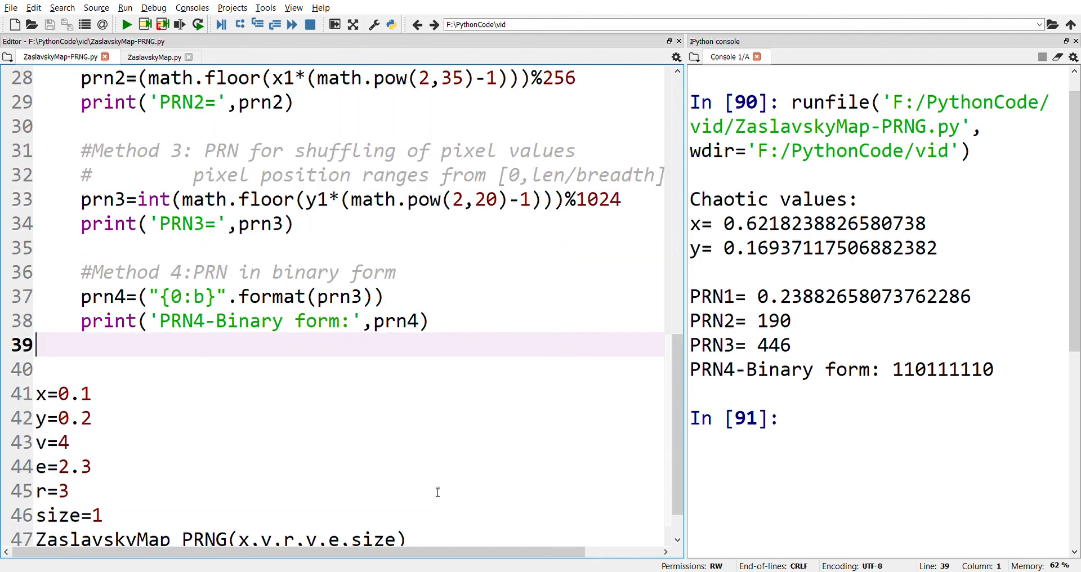